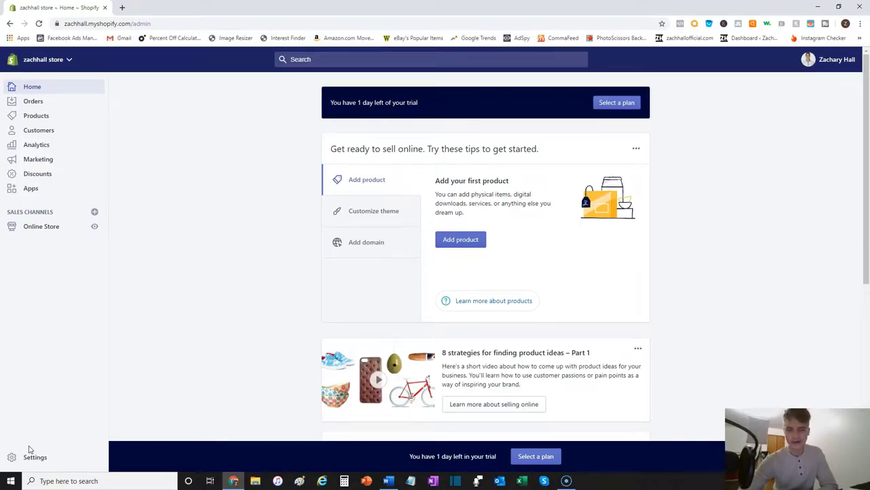
mouse_move(75, 392)
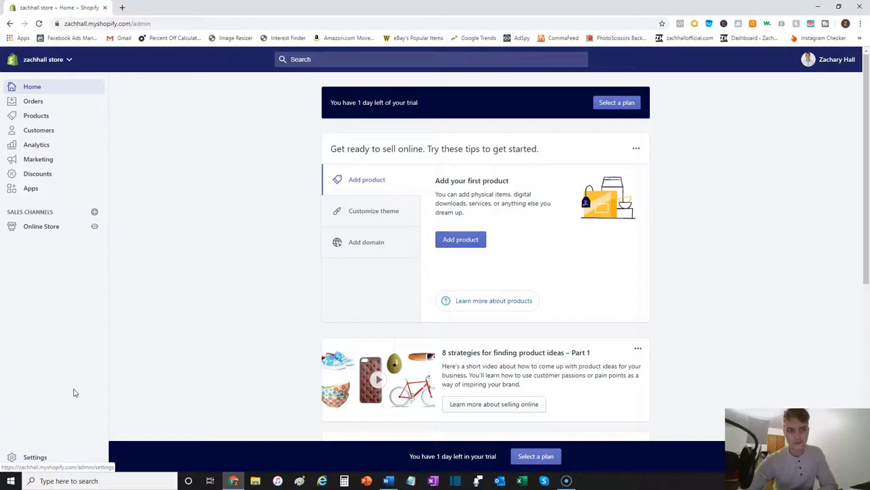
Step: Go to Online Store > Themes and scroll to see Debut as current theme plus the theme library
click(42, 226)
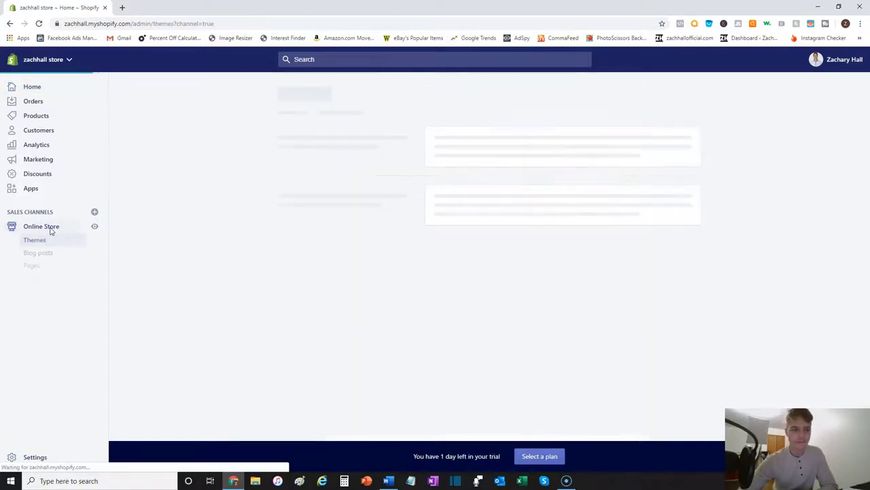
click(41, 226)
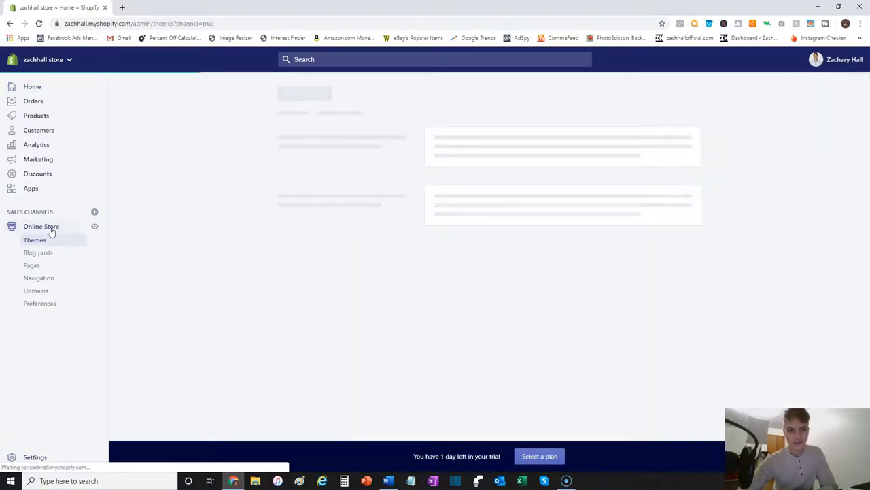
click(35, 240)
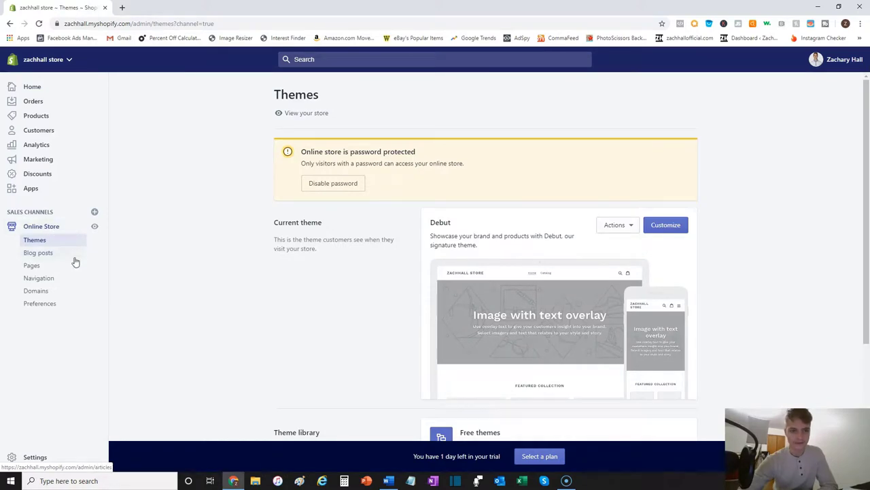
mouse_move(340, 397)
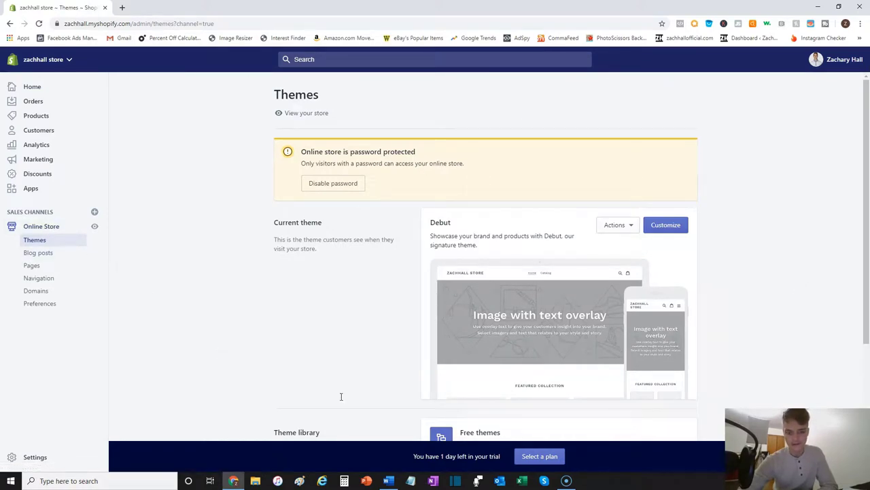
mouse_move(353, 134)
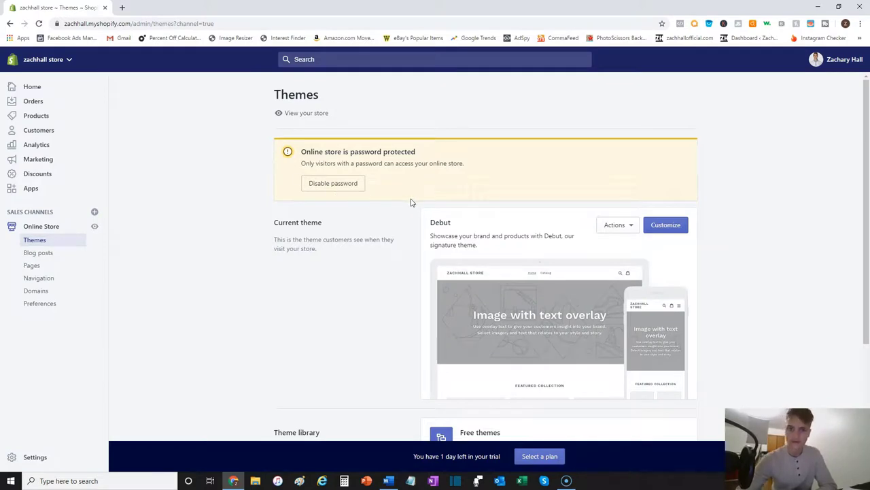
mouse_move(730, 230)
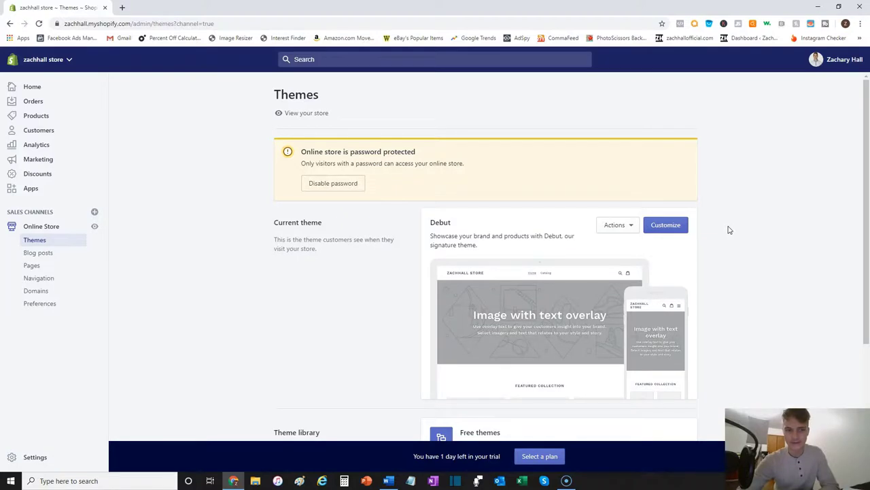
scroll(down, 3)
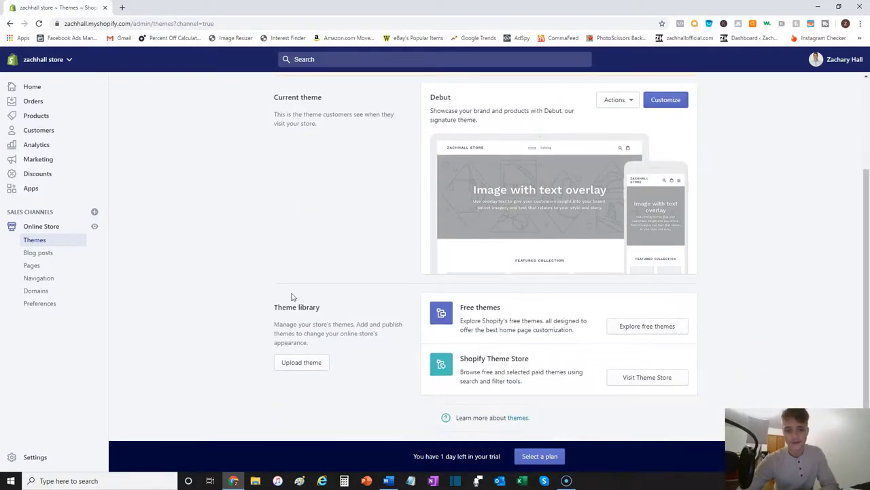
mouse_move(606, 331)
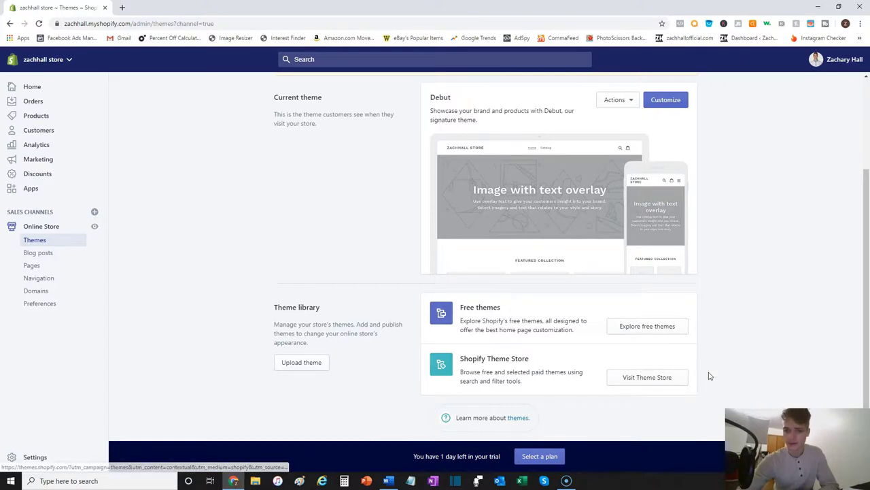
mouse_move(644, 341)
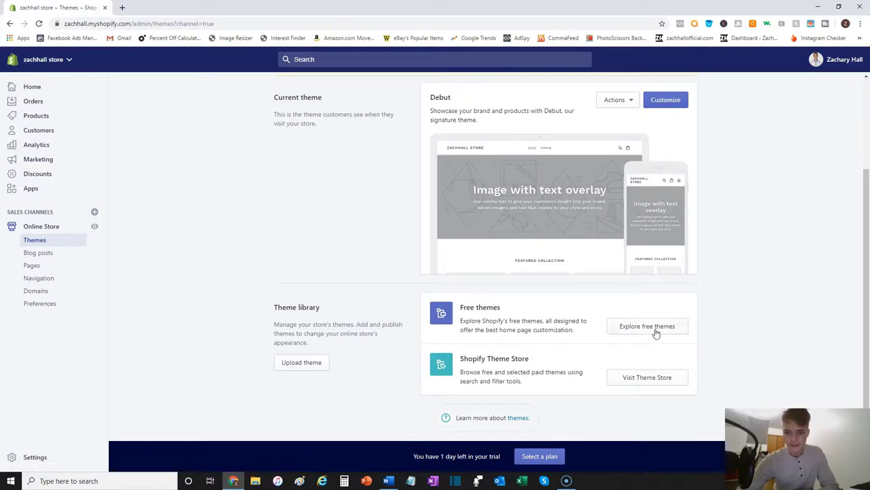
Step: Browse the free themes and add Simple to the theme library
click(647, 326)
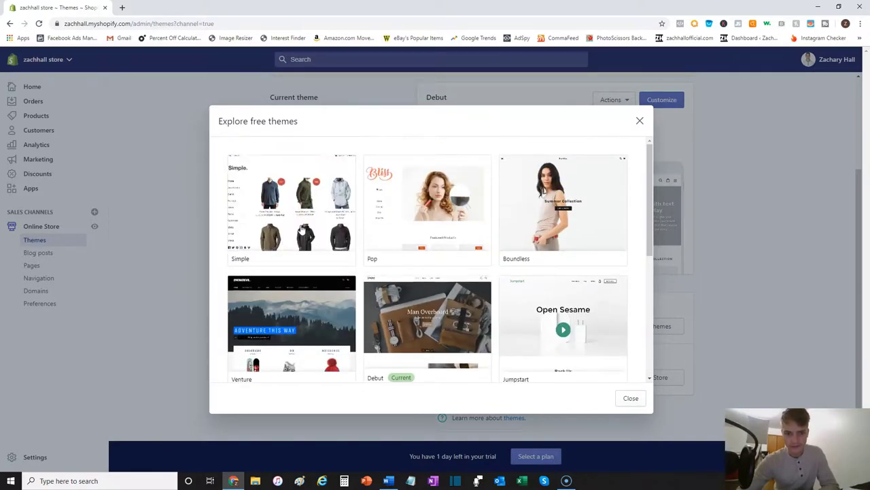
click(291, 204)
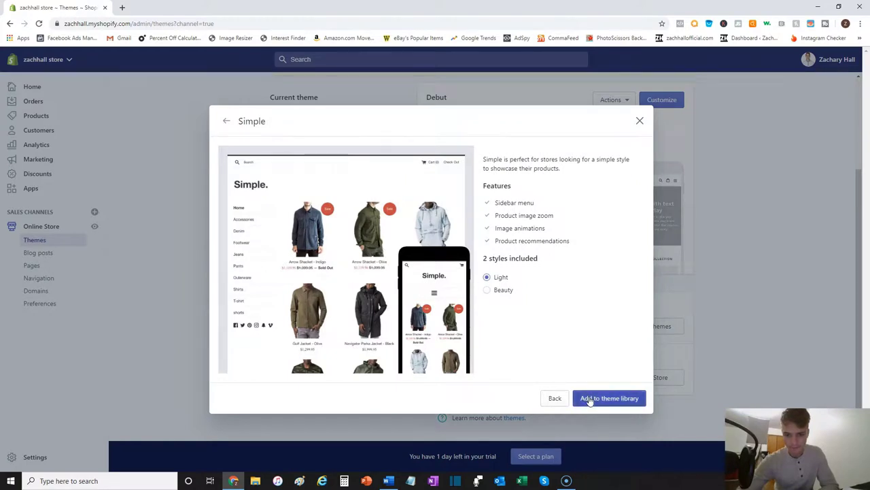
click(609, 398)
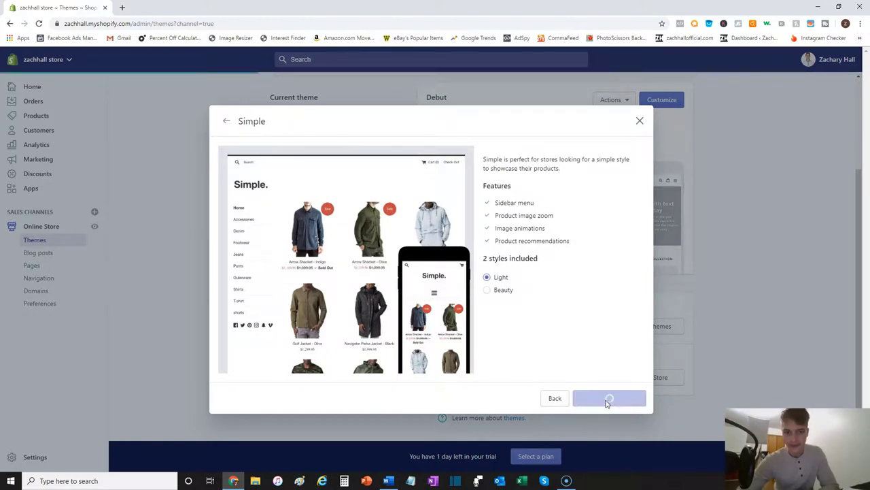
click(609, 397)
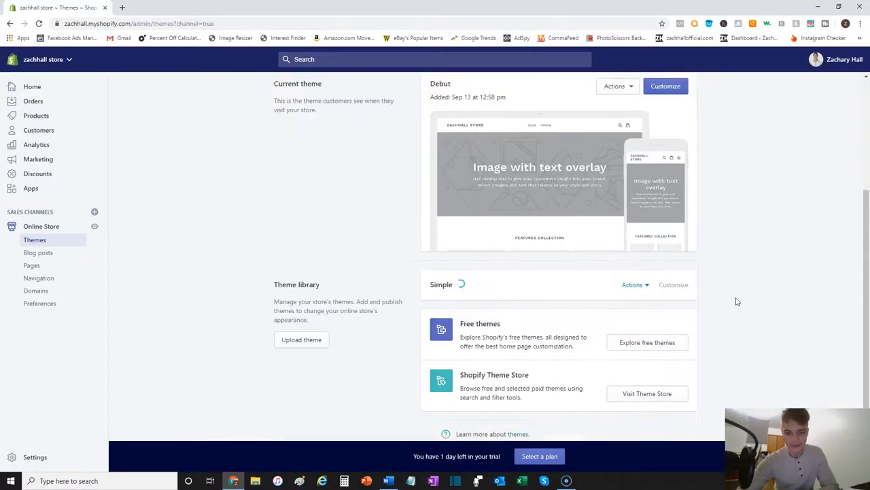
scroll(down, 3)
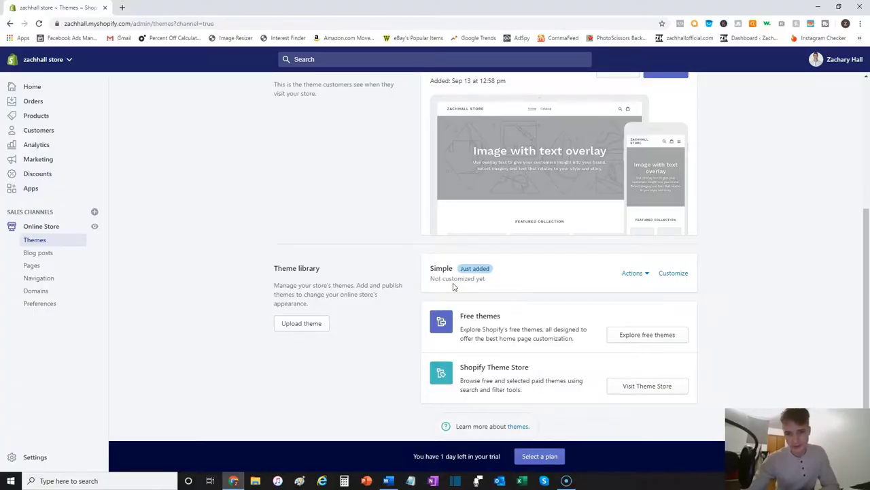
Step: Publish Simple from its Actions menu, confirming it replaces Debut as current theme
click(633, 273)
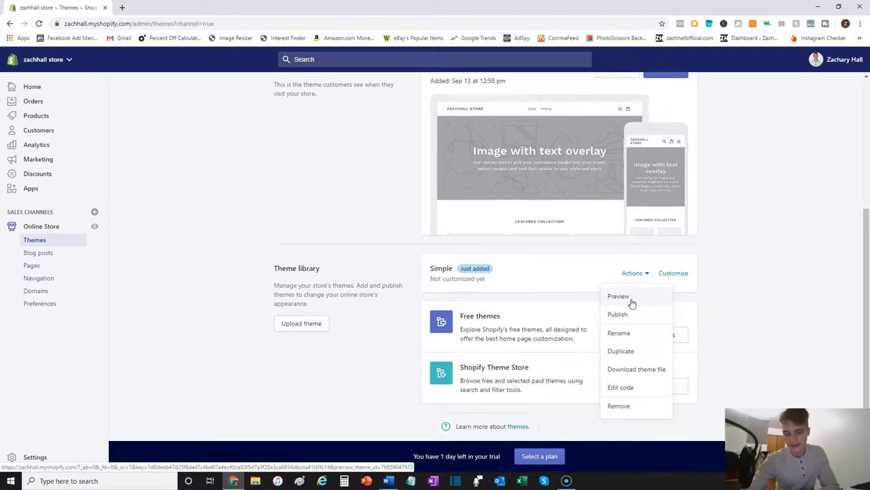
click(617, 313)
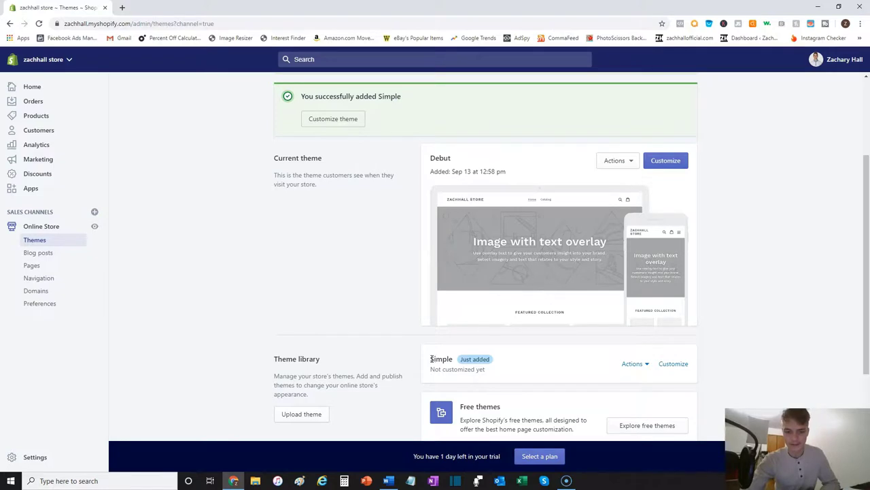
mouse_move(520, 365)
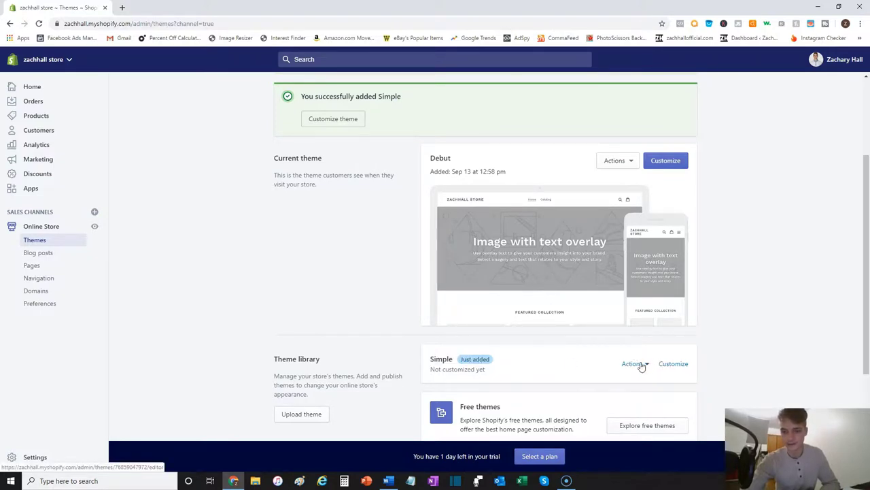
click(632, 363)
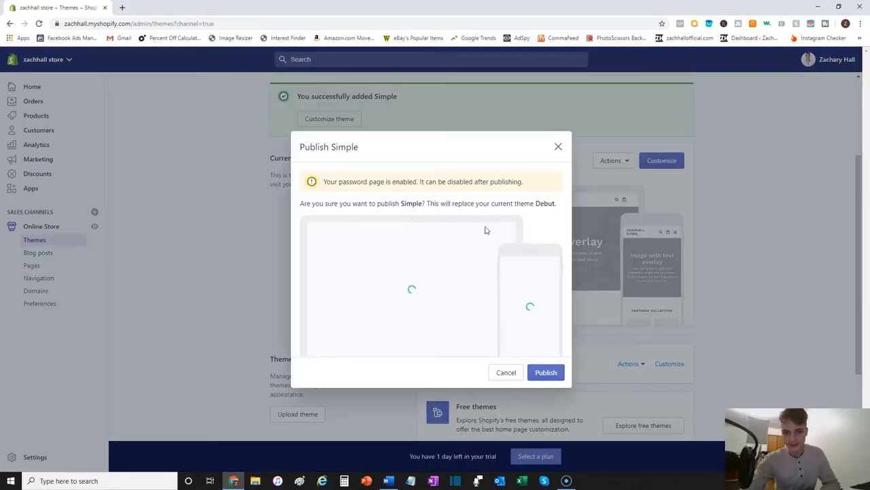
click(545, 372)
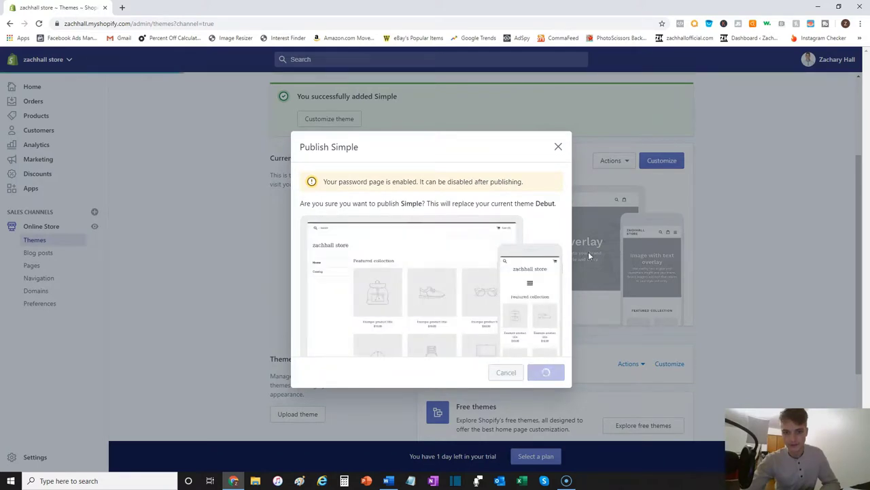
click(545, 372)
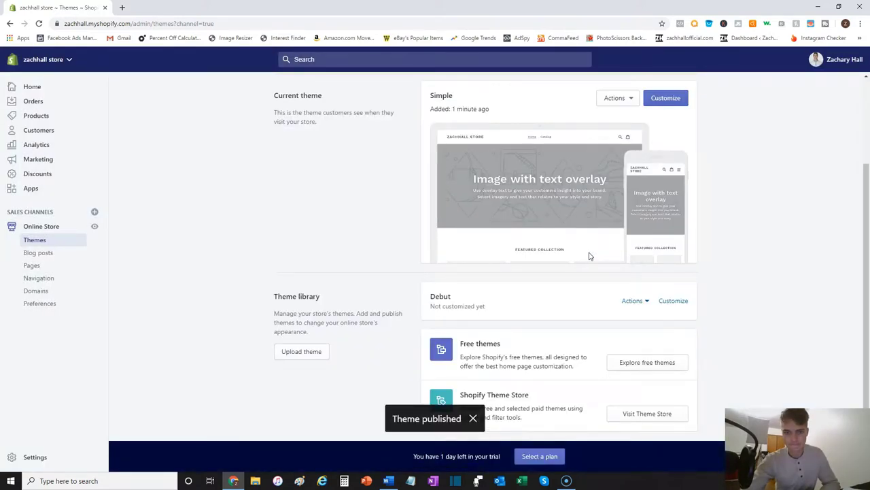
scroll(up, 3)
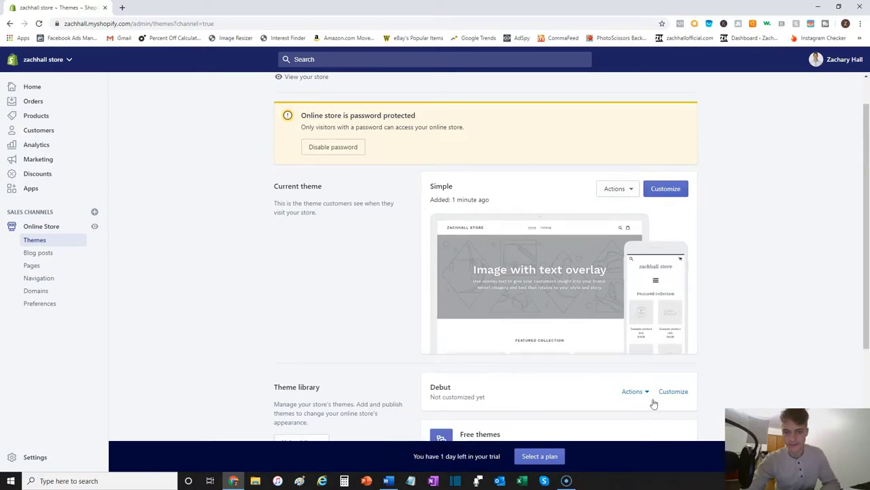
click(665, 188)
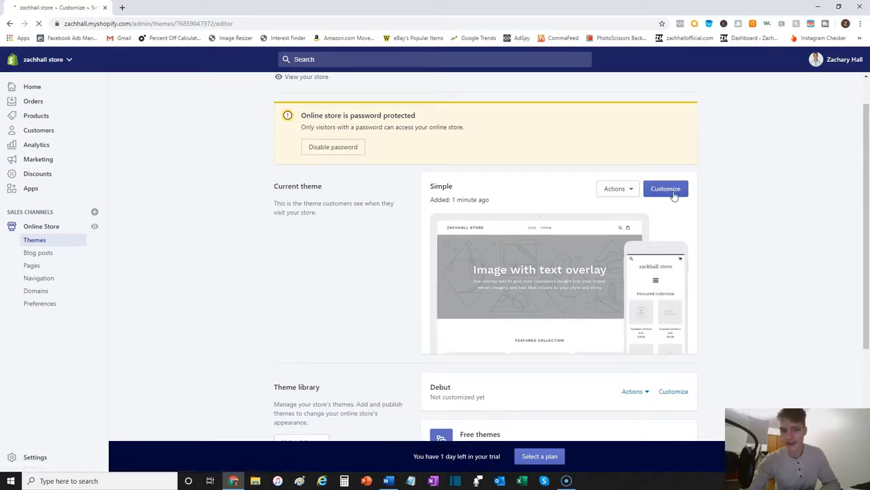
click(665, 188)
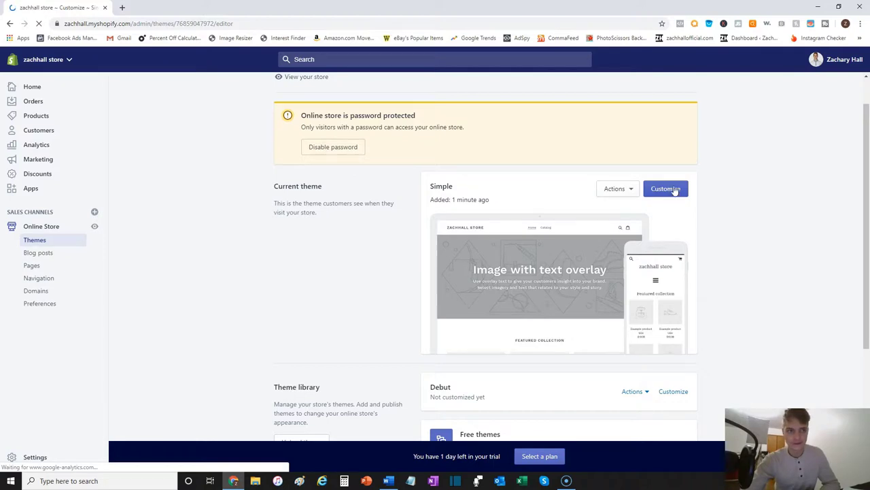
click(665, 189)
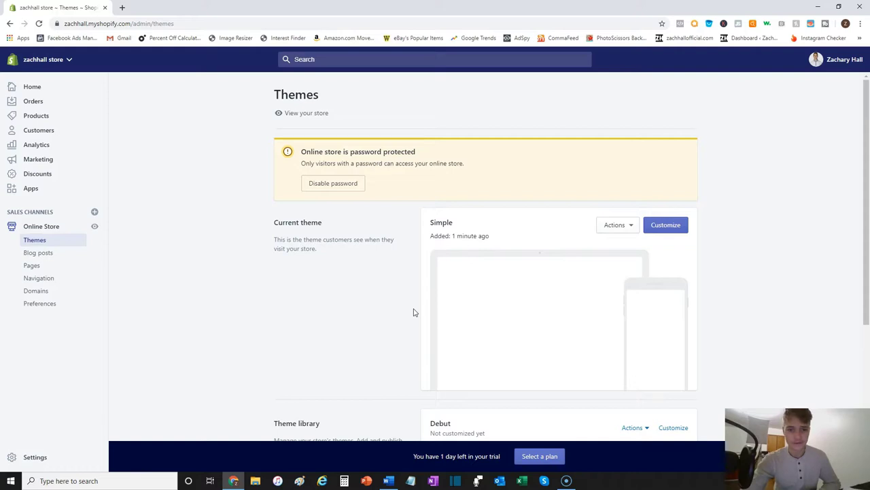
Step: Upload the Blue Flying Start theme zip through the theme library's Upload theme dialog
scroll(down, 3)
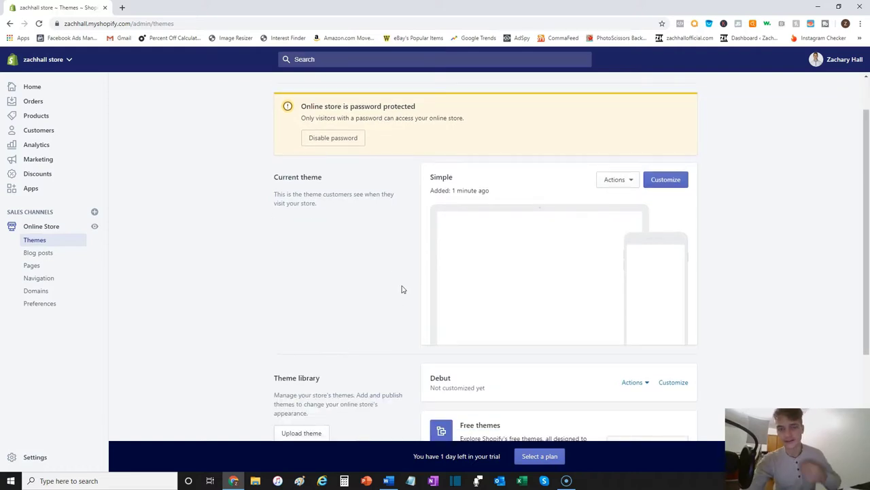
scroll(down, 3)
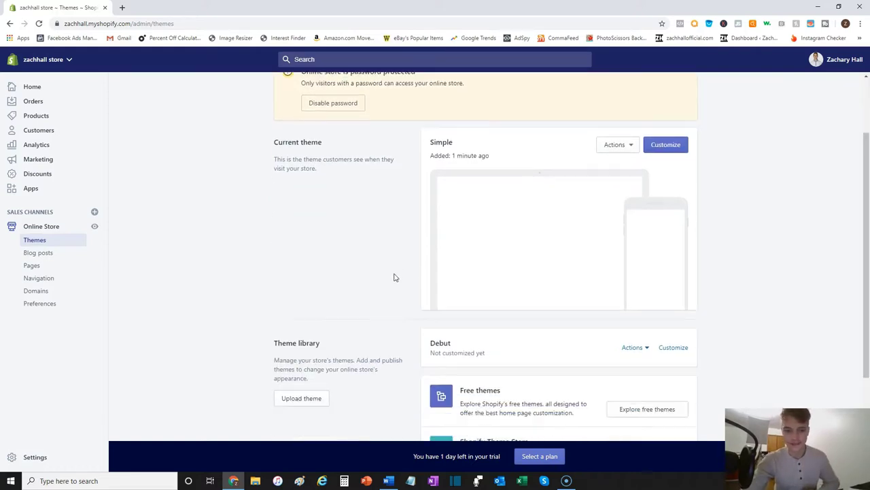
scroll(down, 3)
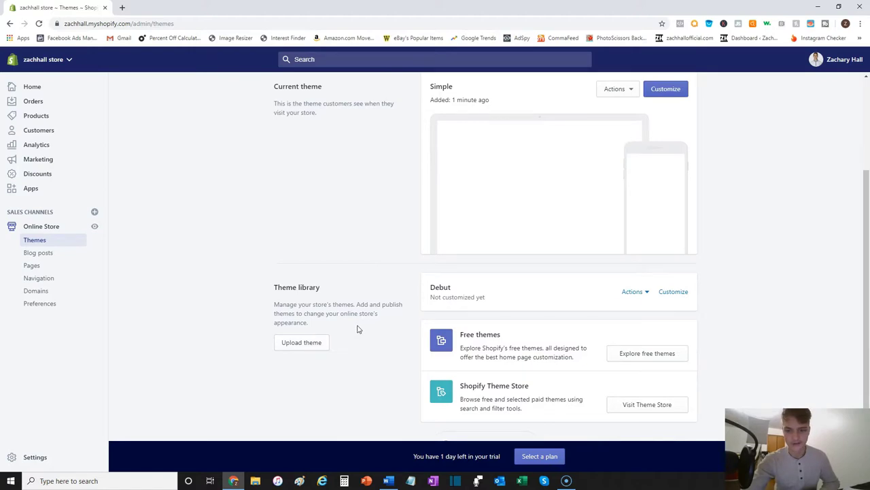
mouse_move(273, 353)
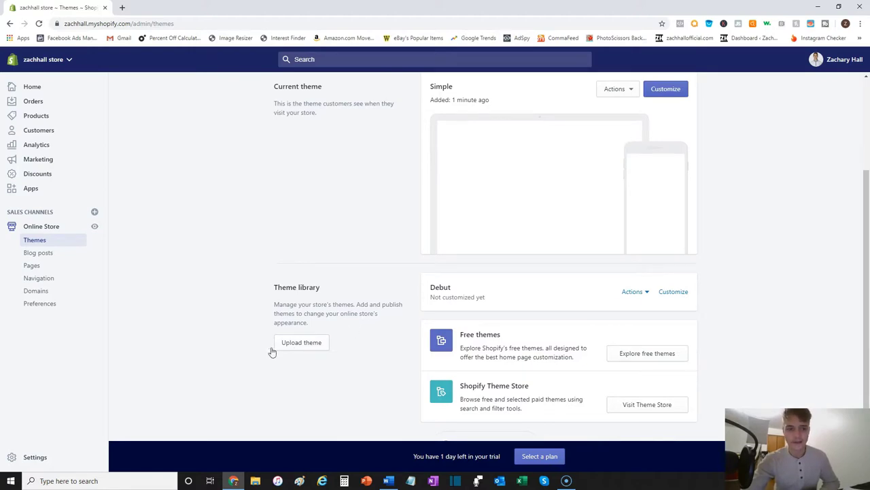
click(301, 342)
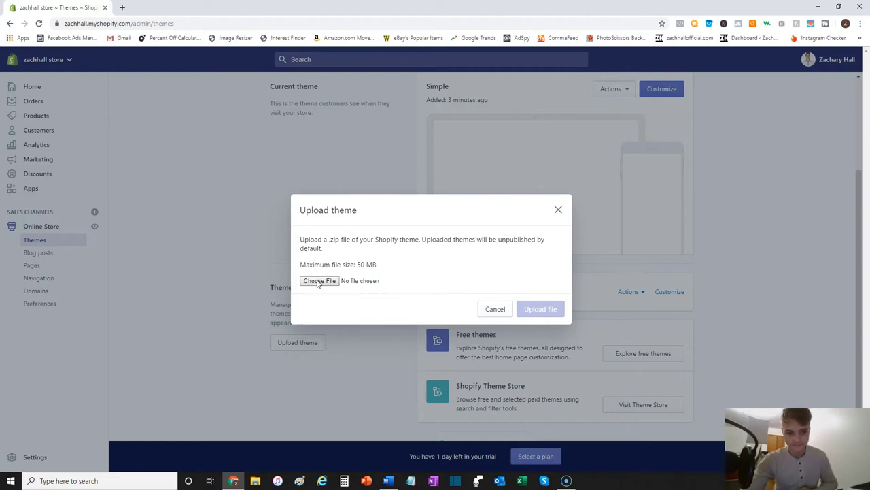
click(319, 280)
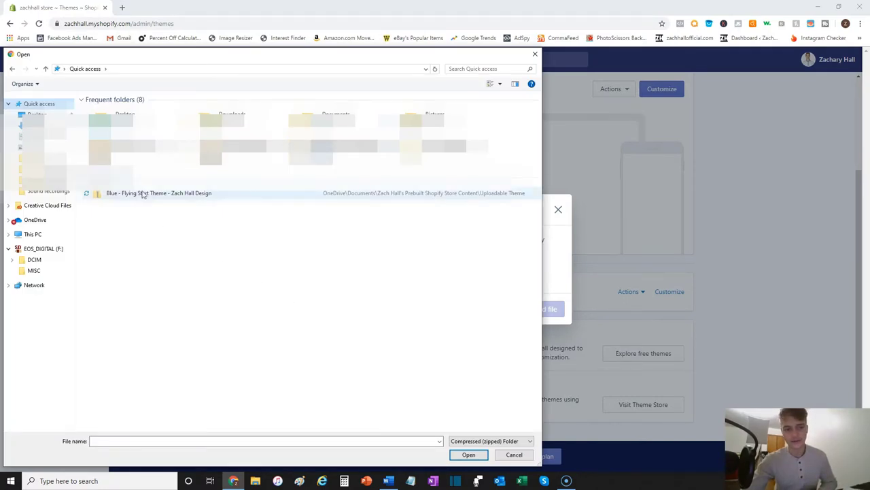
click(514, 454)
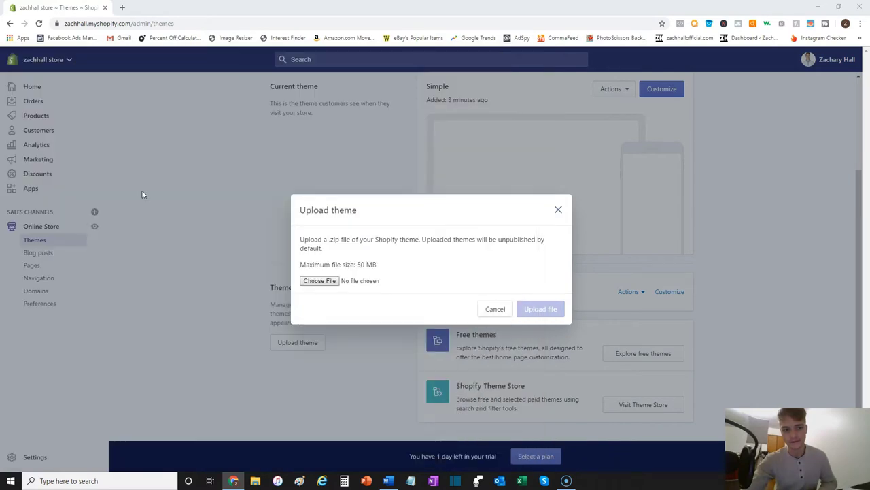
click(319, 280)
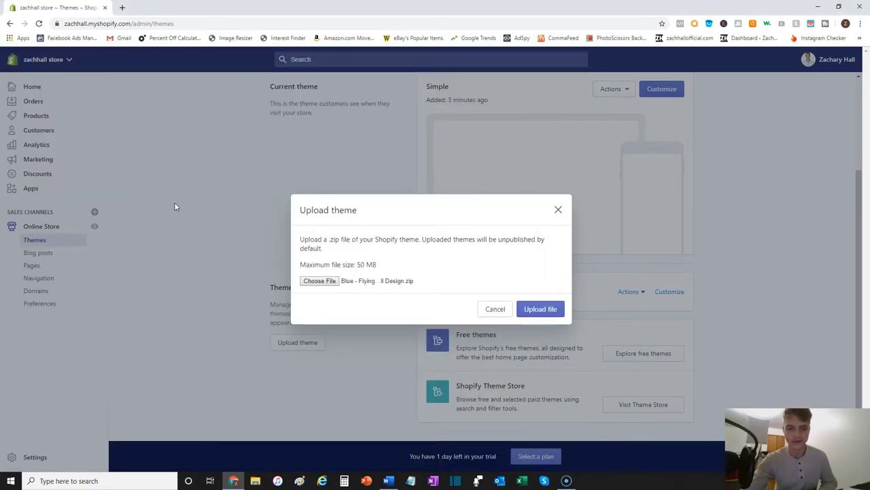
mouse_move(411, 285)
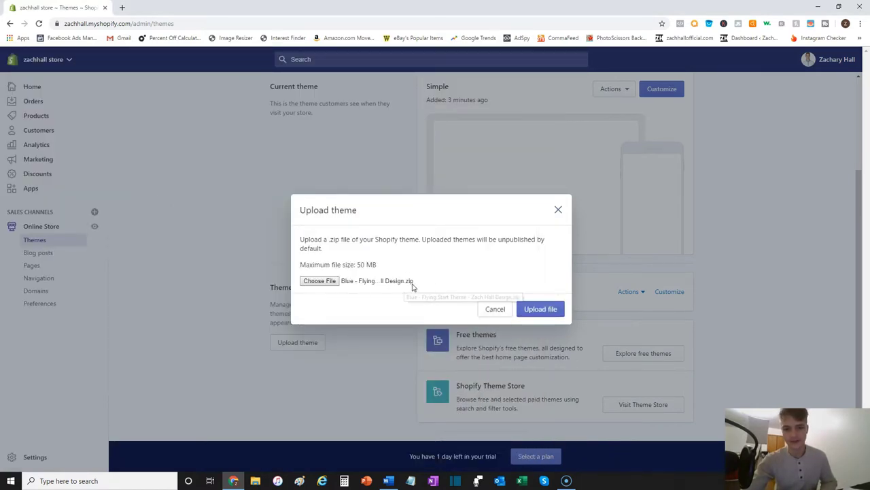
mouse_move(418, 275)
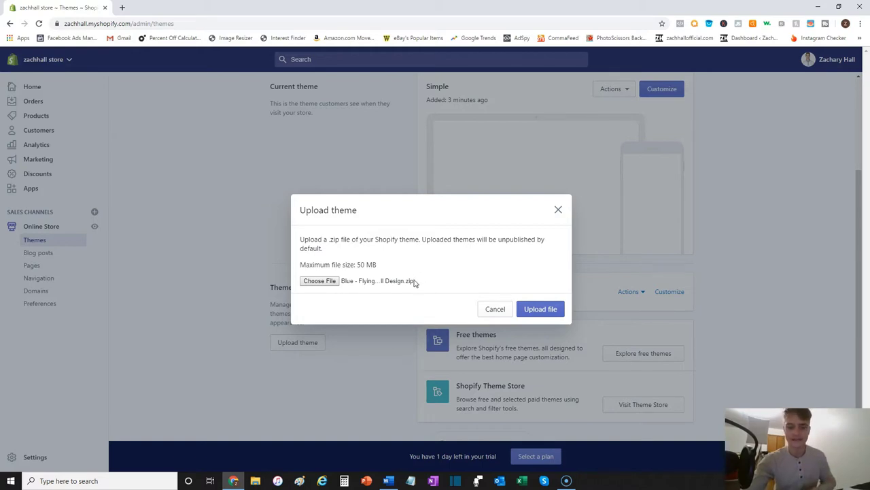
mouse_move(416, 278)
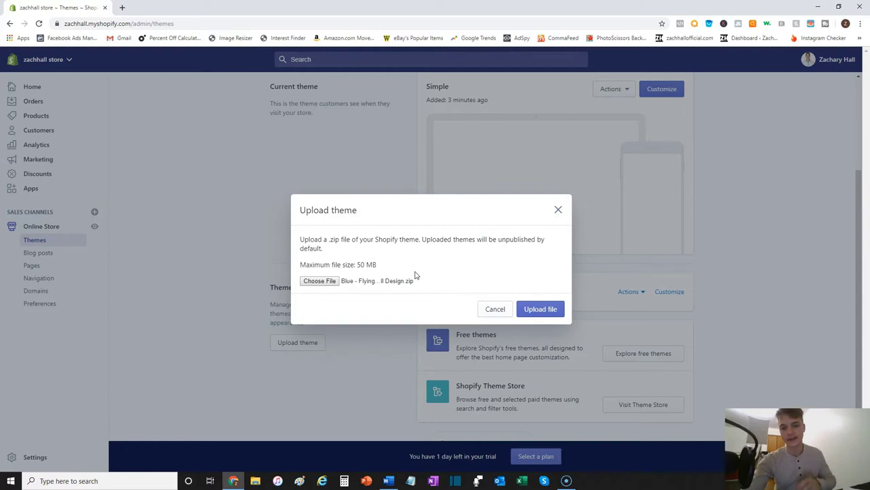
mouse_move(376, 299)
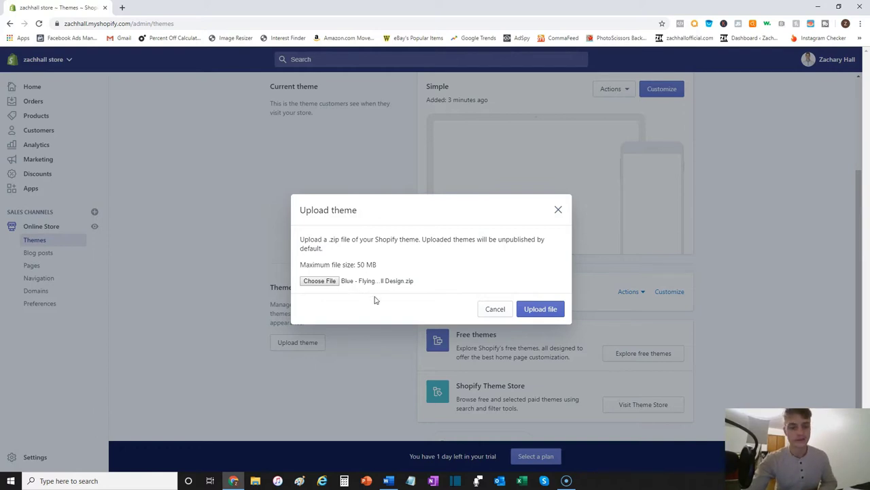
click(540, 309)
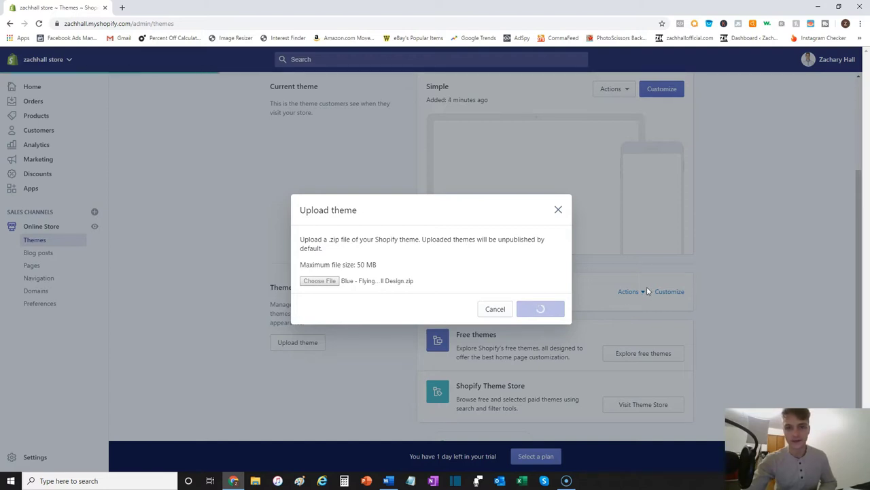
Step: Let Blue Flying Start finish uploading, then open and dismiss its Actions menu
click(541, 309)
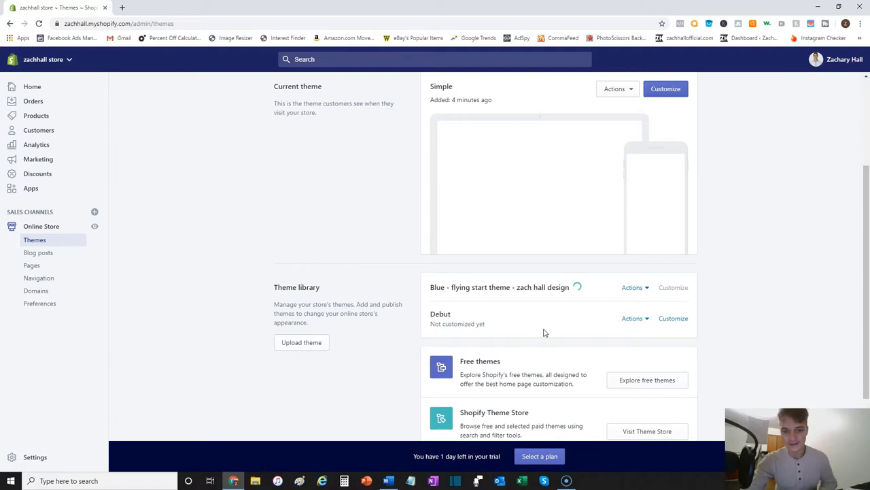
mouse_move(540, 331)
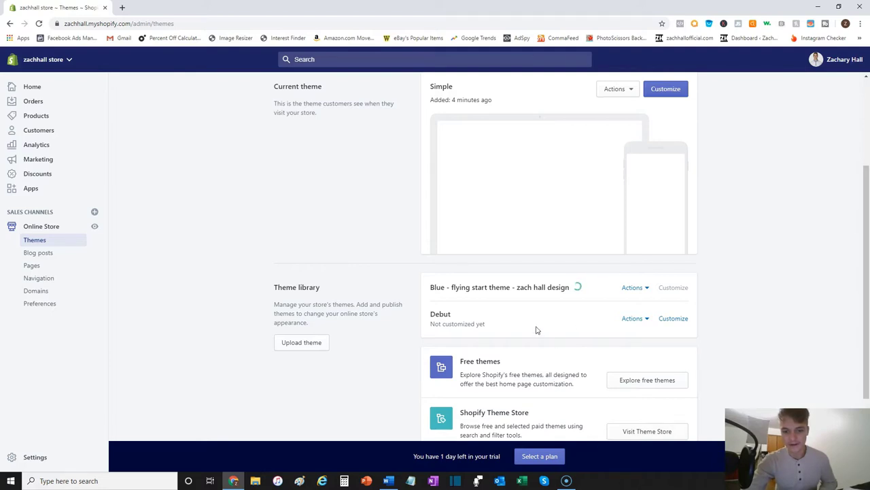
click(632, 287)
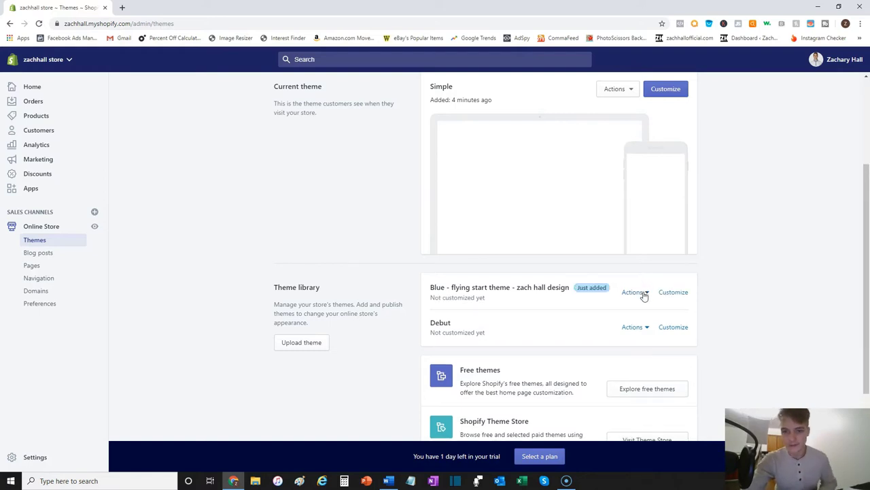
click(614, 88)
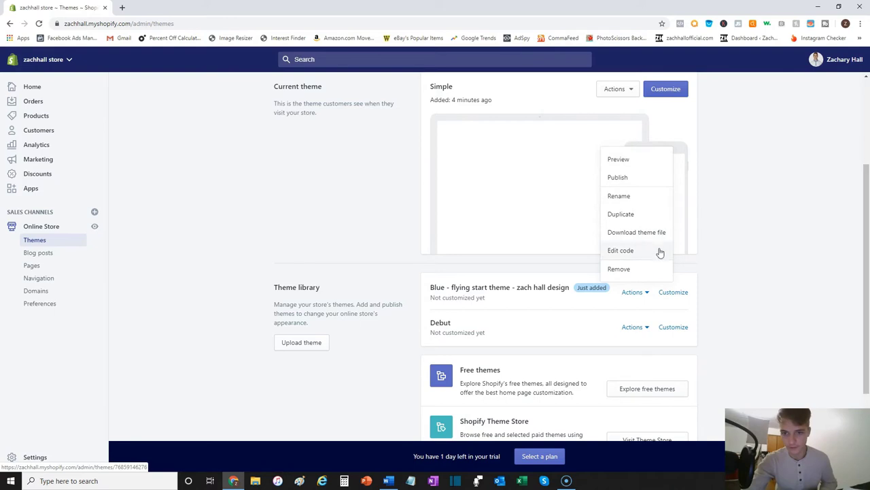
click(620, 250)
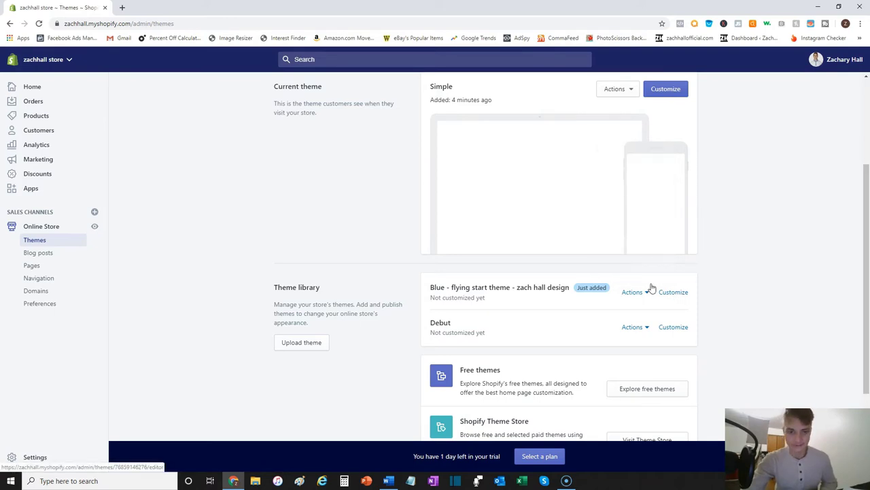
mouse_move(413, 248)
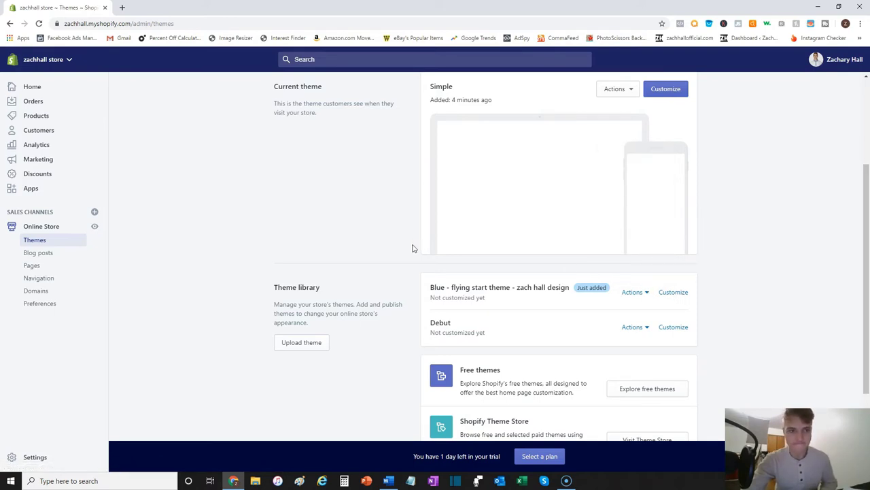